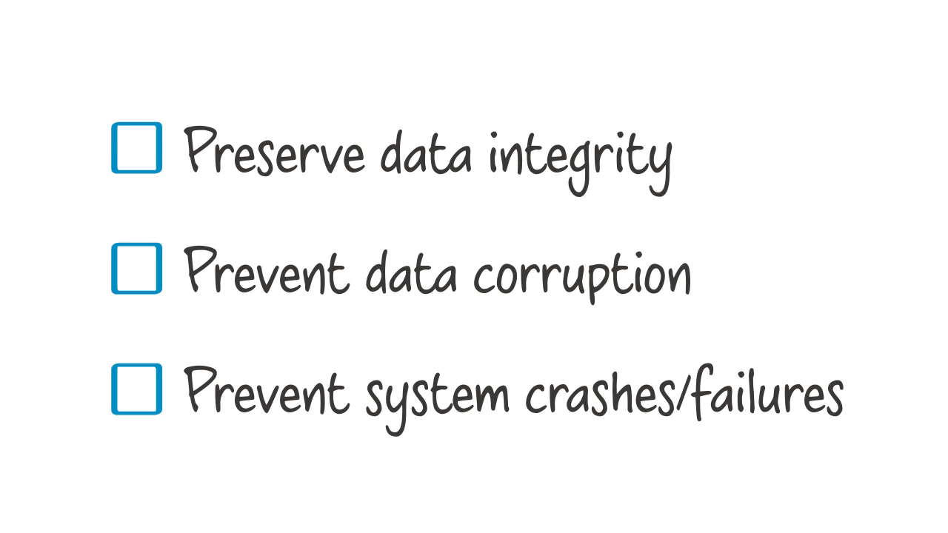
- Tick off 'Preserve data integrity' and 'Prevent data corruption', leaving 'Prevent system crashes/failures' unchecked
click(139, 157)
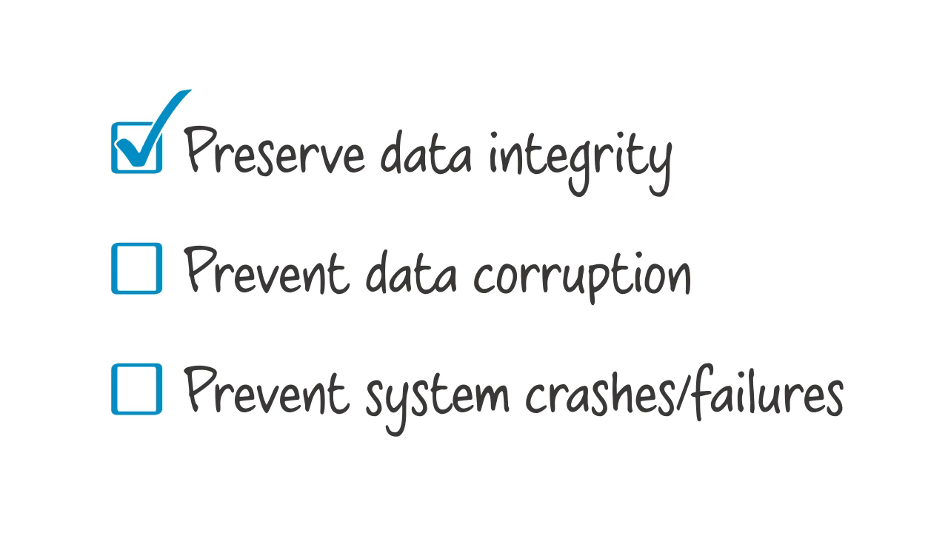
click(137, 270)
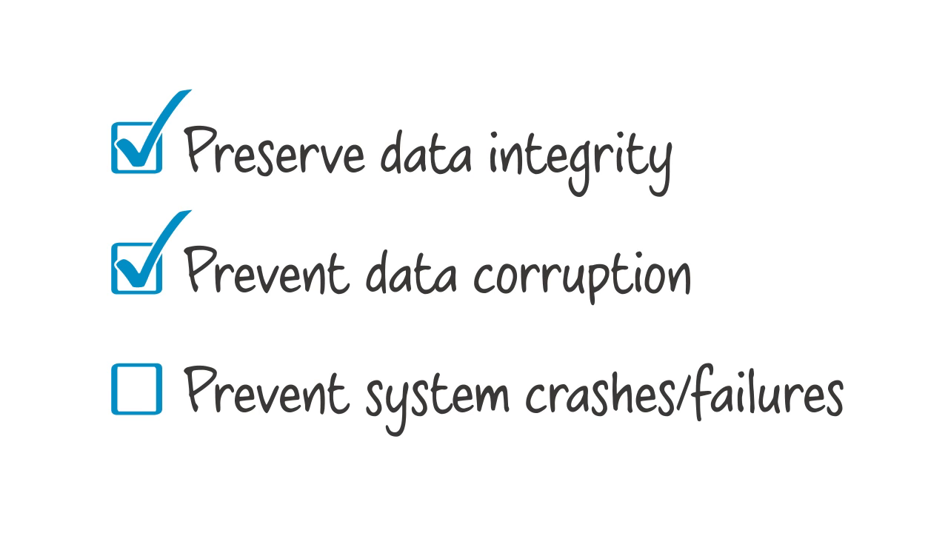